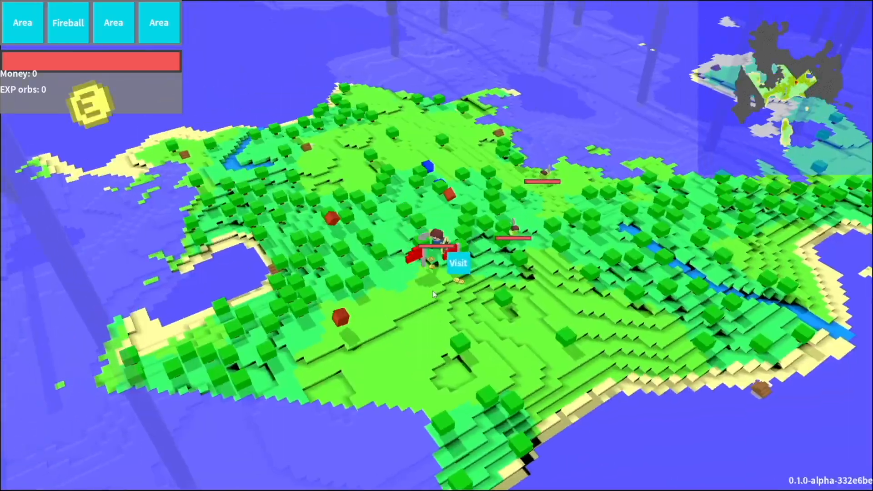
Select the Health Potion in the first inventory slot to bring up its Use / Drop / Cancel choices
{"action": "left_click", "coordinate": [459, 263]}
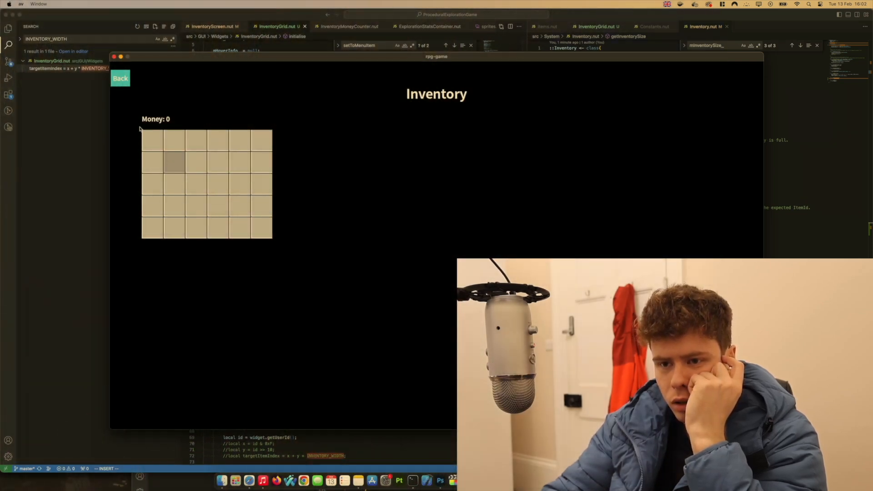
{"action": "mouse_move", "coordinate": [152, 139]}
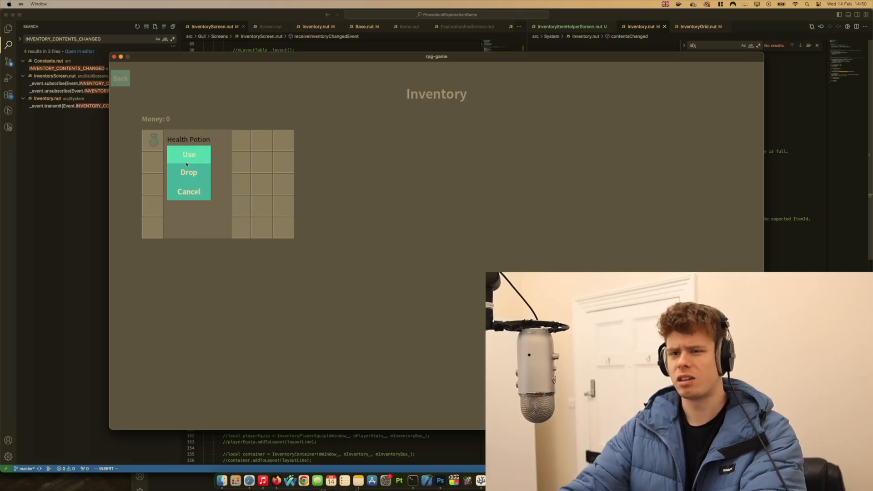
{"action": "left_click", "coordinate": [189, 172]}
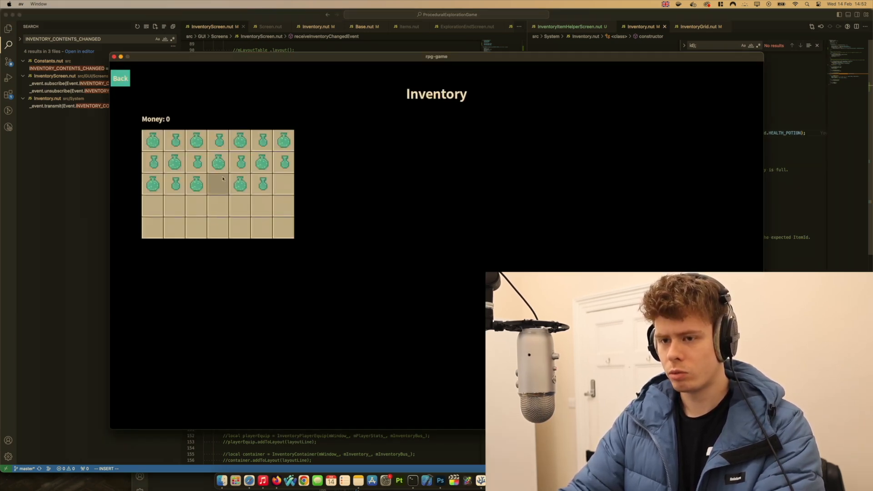
Select a Health Potion slot in the newly populated 7-column inventory grid
{"action": "left_click", "coordinate": [218, 162]}
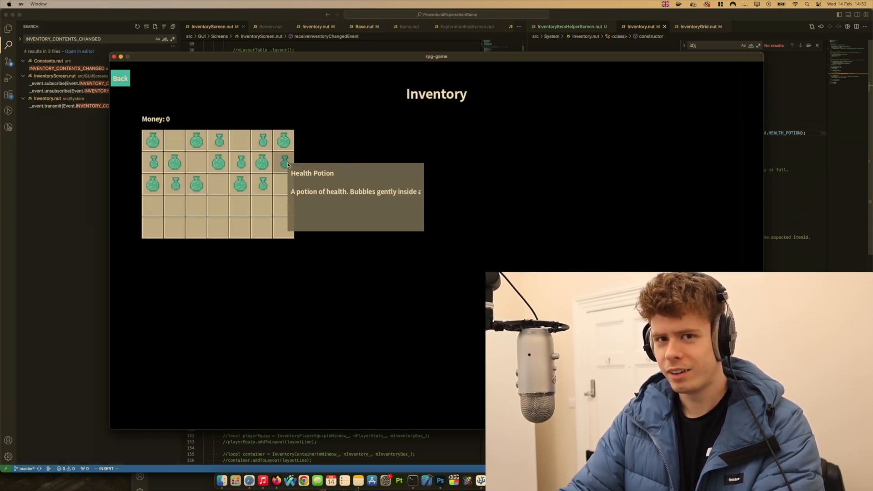
{"action": "mouse_move", "coordinate": [297, 165]}
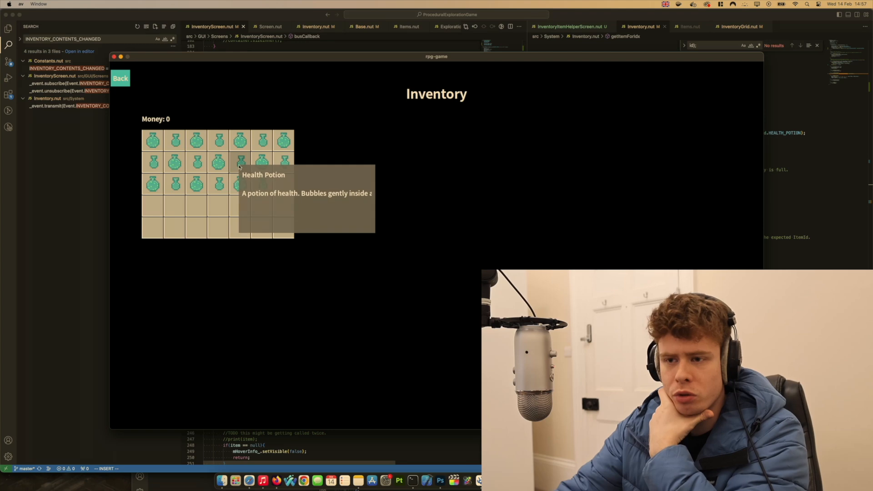
Hover a Health Potion slot so its name and description tooltip shows
{"action": "left_click", "coordinate": [240, 161]}
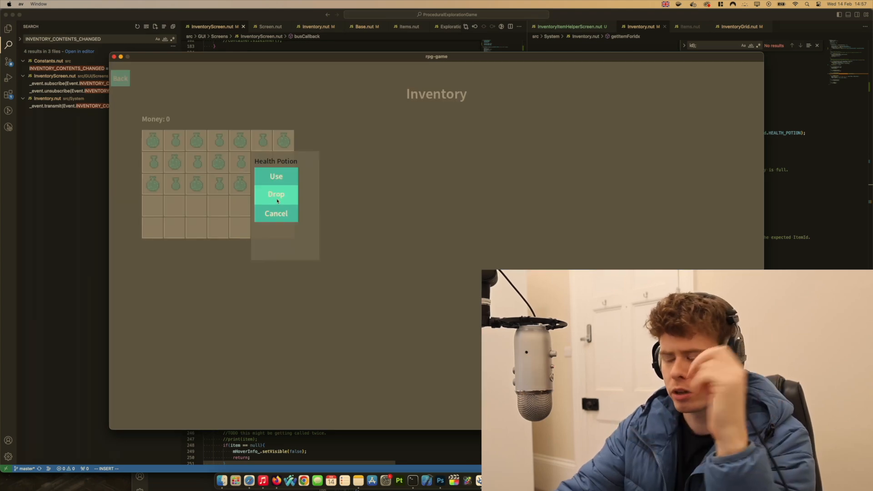
{"action": "mouse_move", "coordinate": [276, 213]}
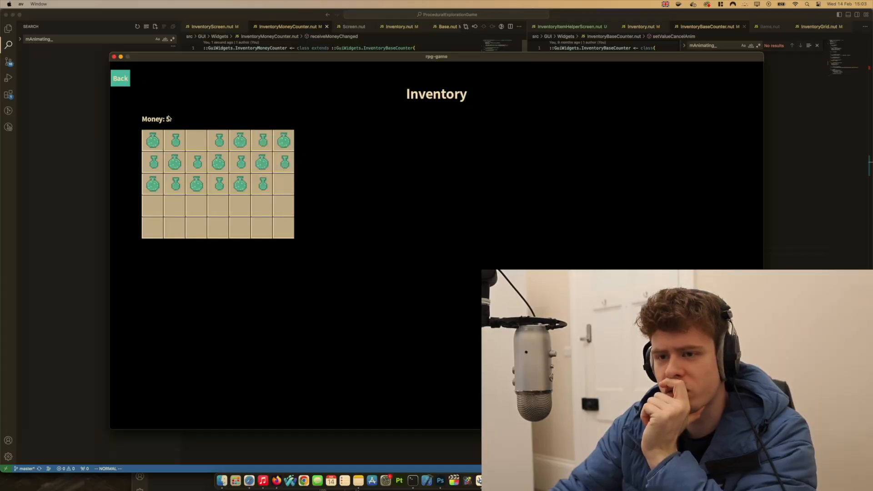
{"action": "mouse_move", "coordinate": [262, 140]}
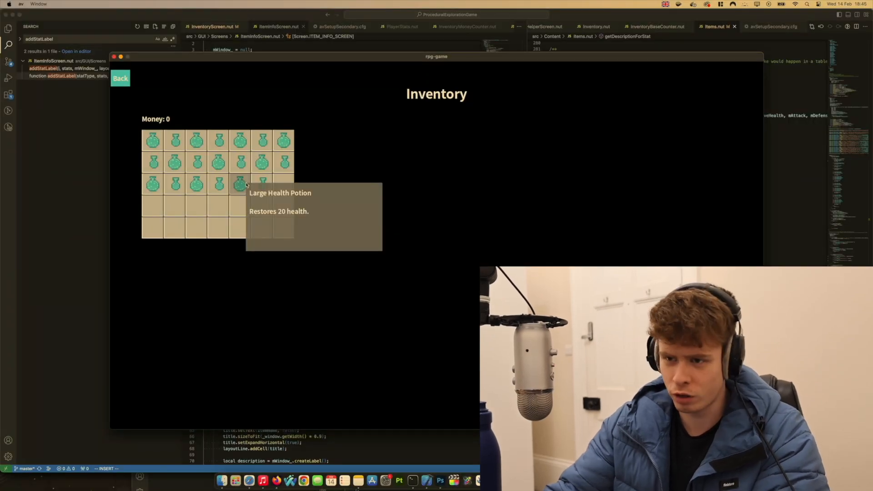
{"action": "mouse_move", "coordinate": [240, 226]}
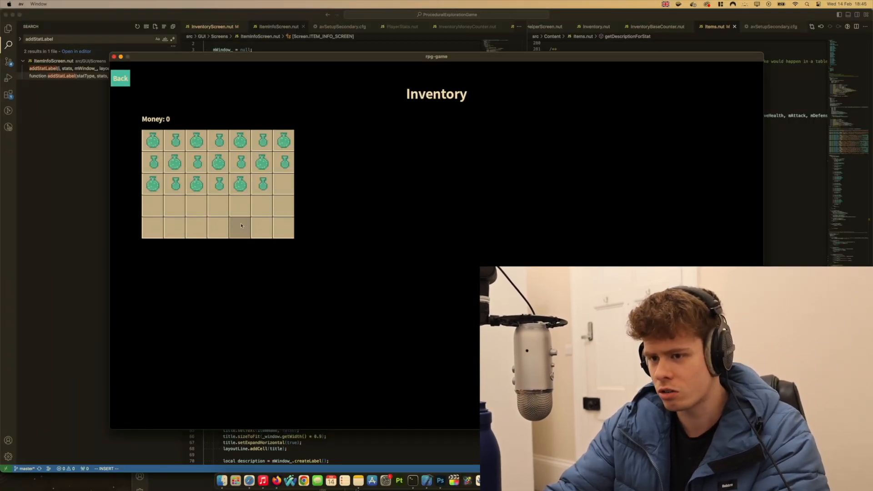
{"action": "mouse_move", "coordinate": [239, 184]}
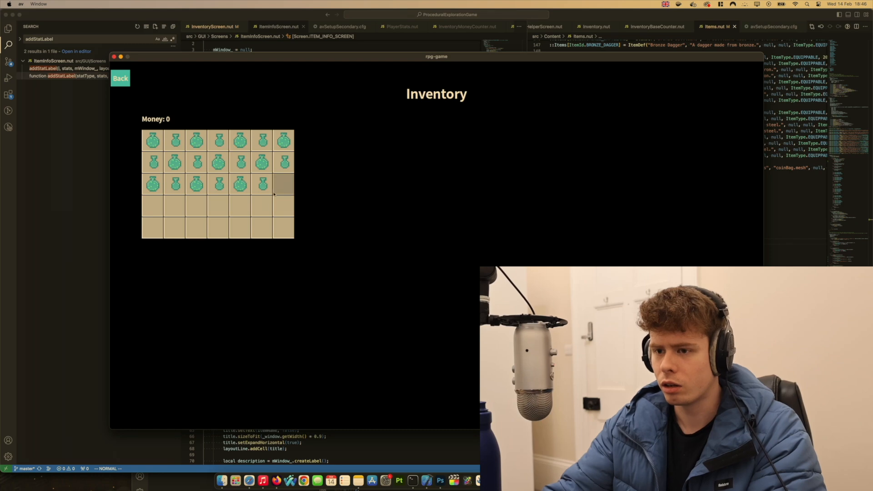
{"action": "mouse_move", "coordinate": [262, 184]}
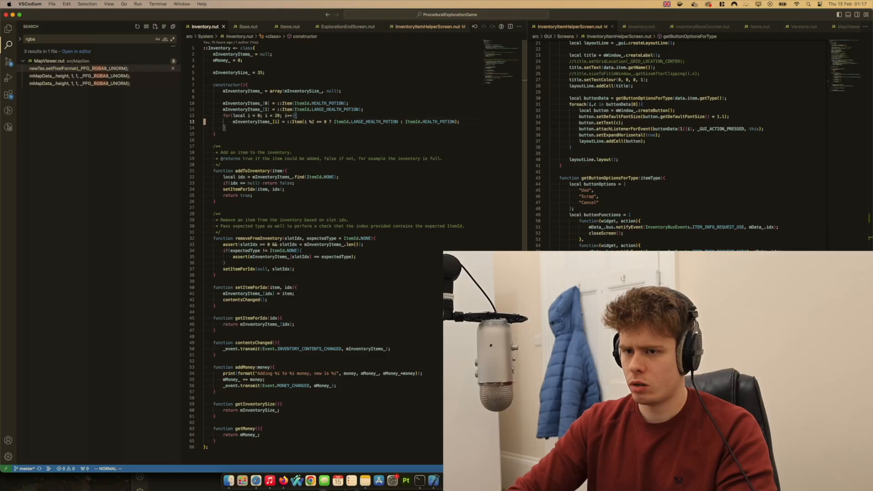
Assign slot 1 a LARGE_HEALTH_POTION item in the Inventory.nut constructor loop
{"action": "type", "text": "mInventoryItems_[1] = ::Item(ItemId.LARGE_HEALTH_POTION);"}
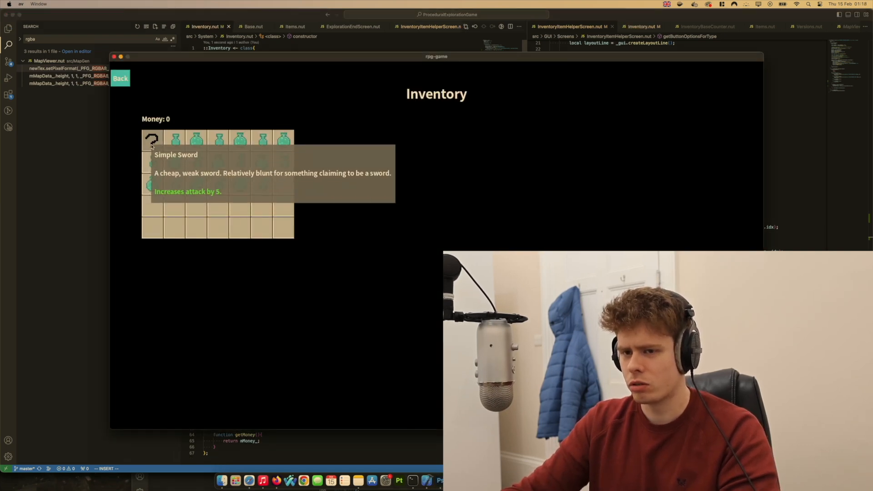
{"action": "mouse_move", "coordinate": [159, 242]}
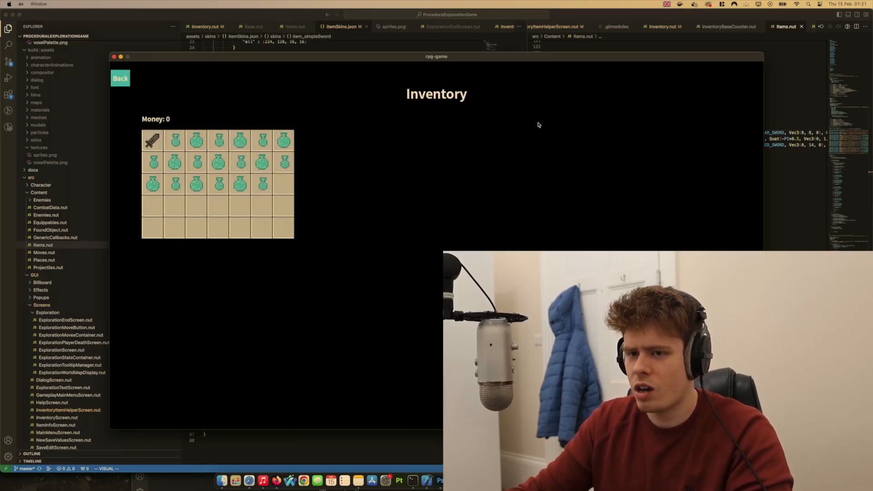
{"action": "mouse_move", "coordinate": [152, 140]}
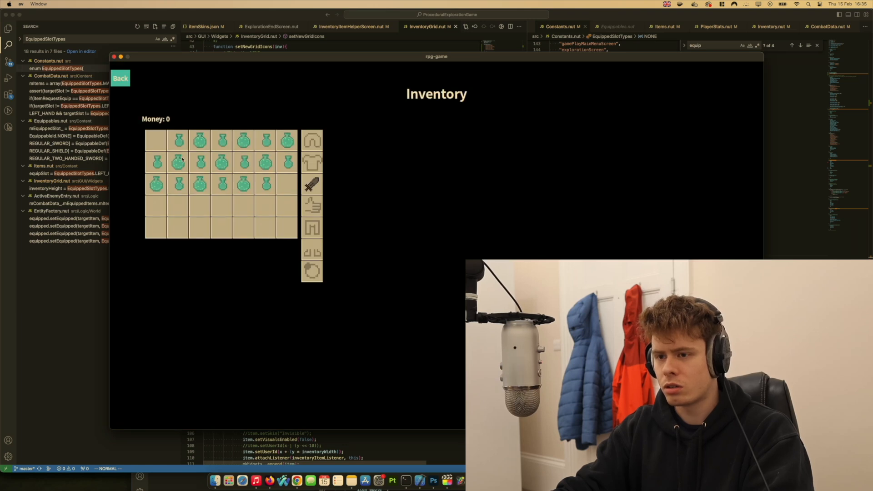
{"action": "mouse_move", "coordinate": [312, 184]}
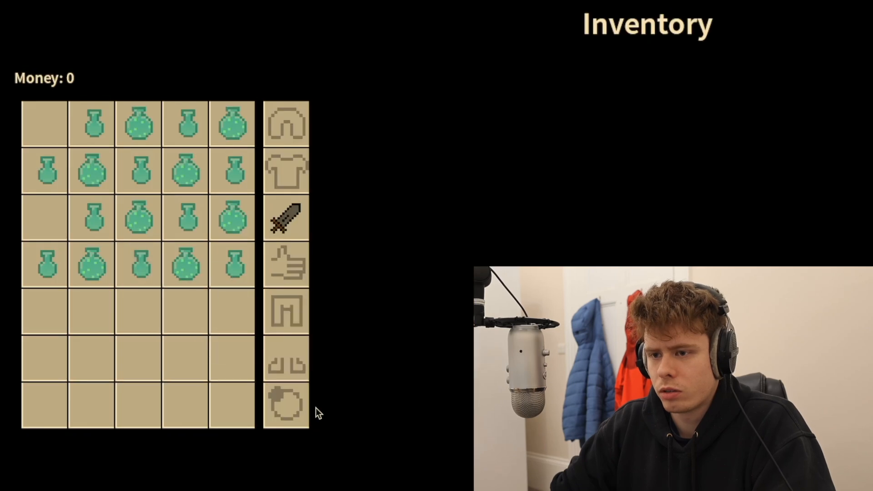
{"action": "mouse_move", "coordinate": [292, 462]}
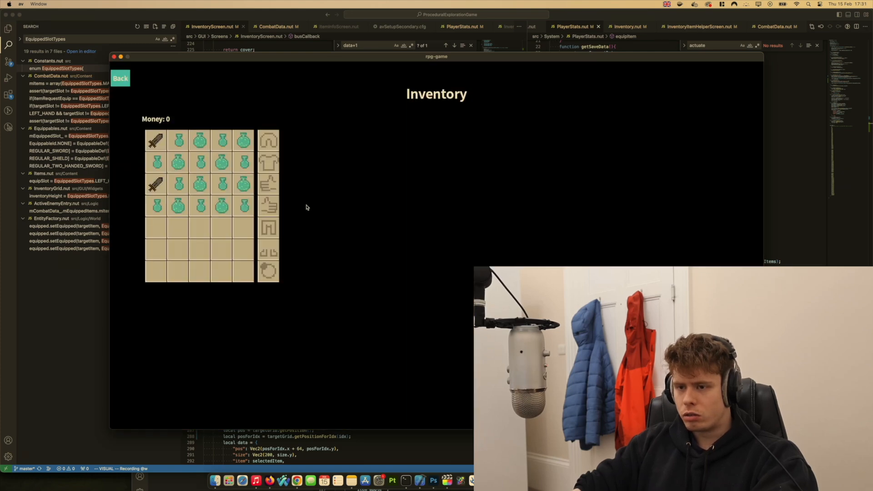
{"action": "mouse_move", "coordinate": [157, 184]}
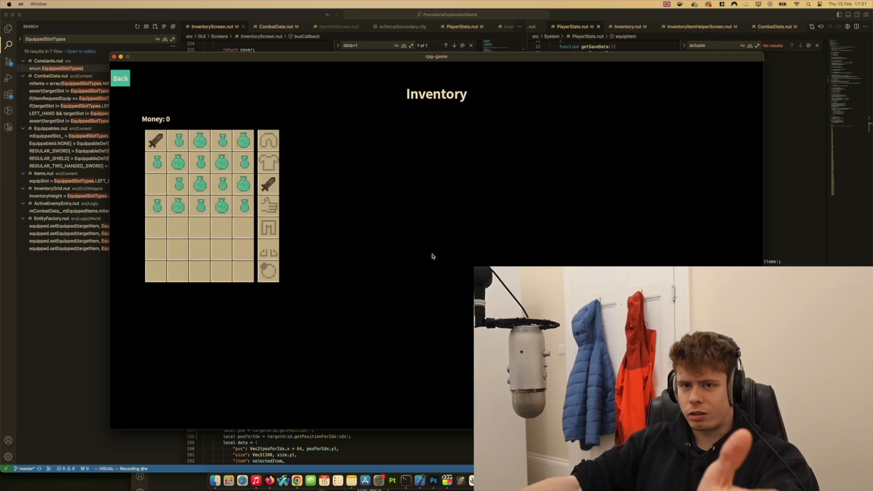
{"action": "mouse_move", "coordinate": [243, 184]}
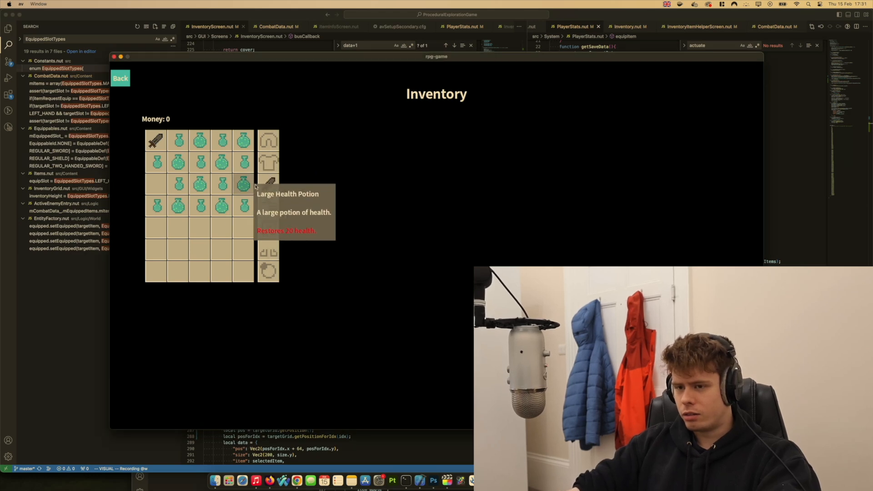